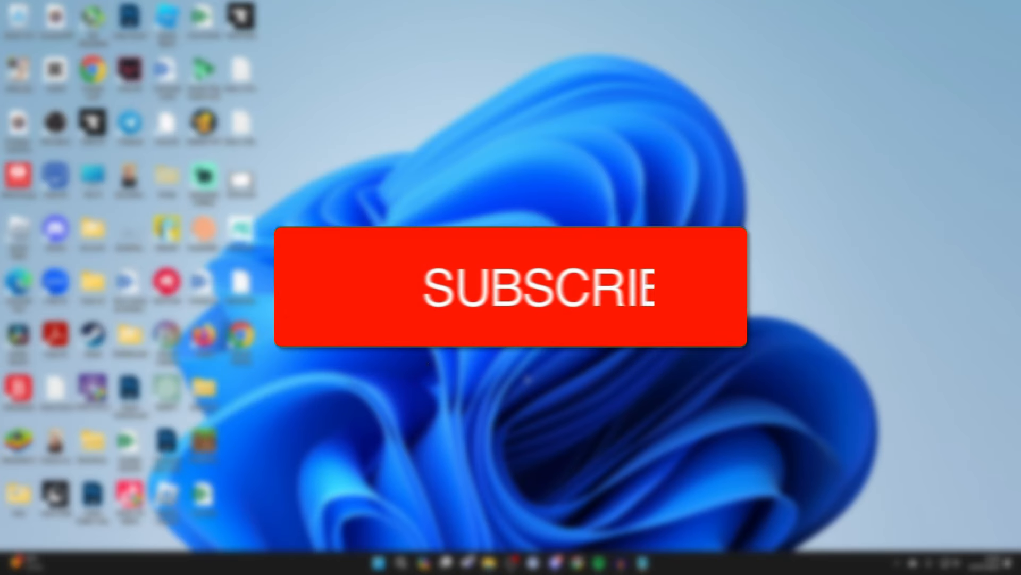
Search for 'ea', launch the EA app from its right-click options, then close its window.
left_click(511, 288)
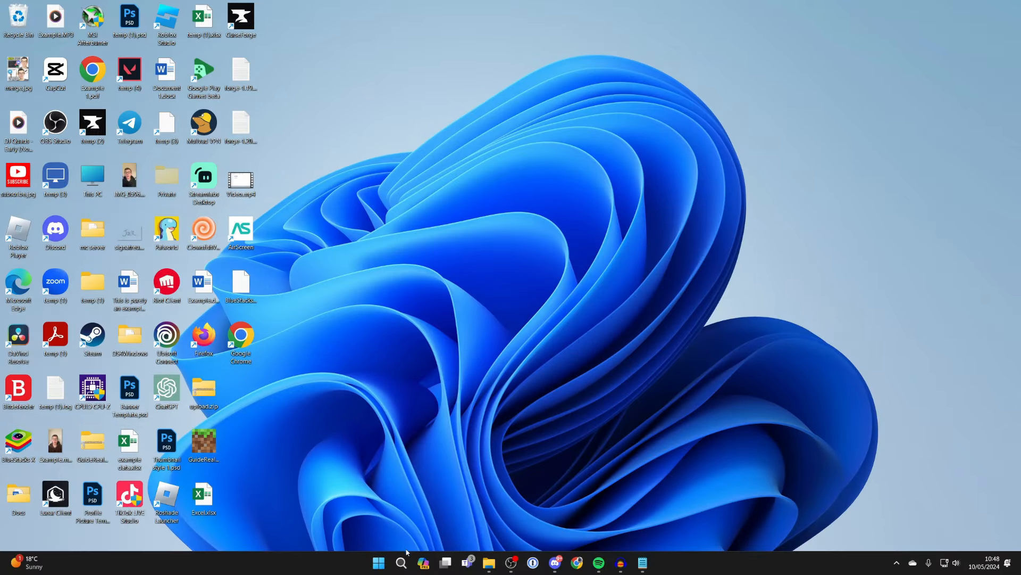
type("ea")
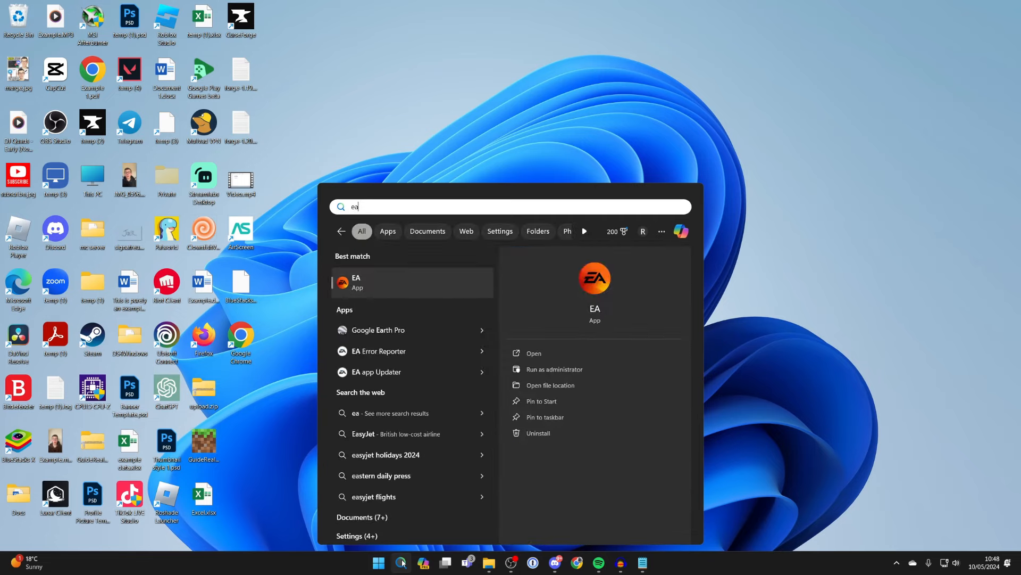
right_click(354, 281)
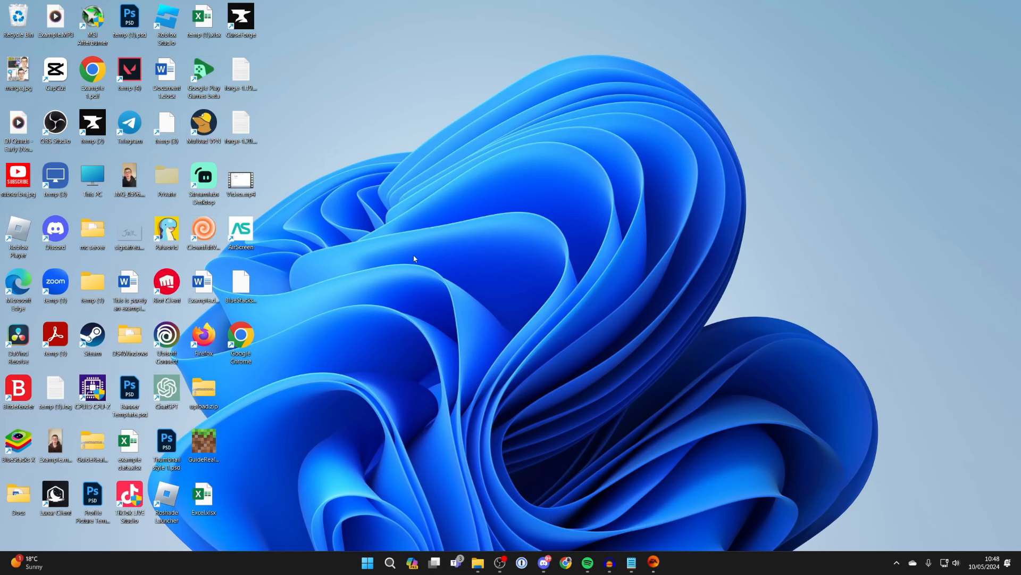
left_click(652, 564)
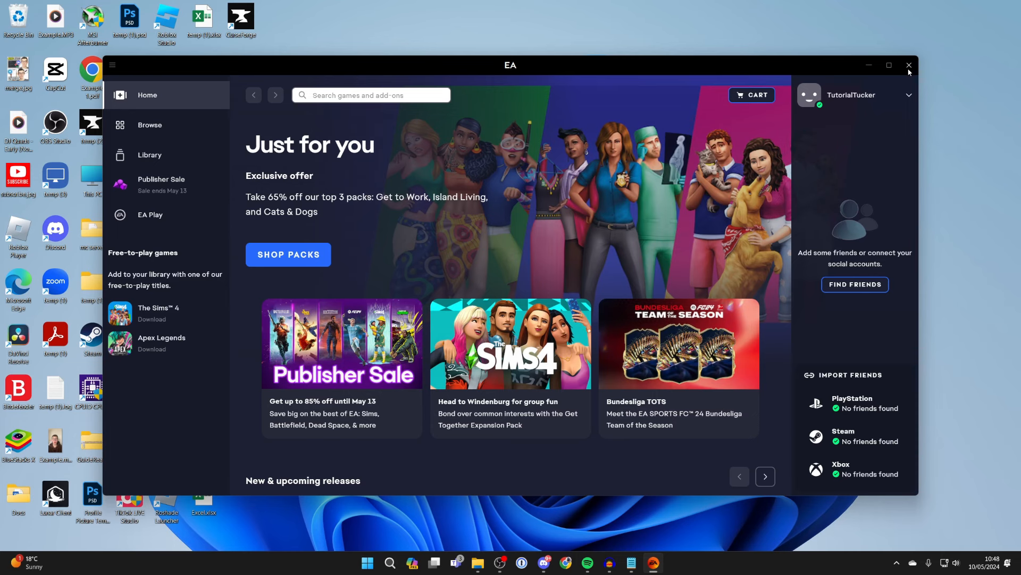
left_click(908, 65)
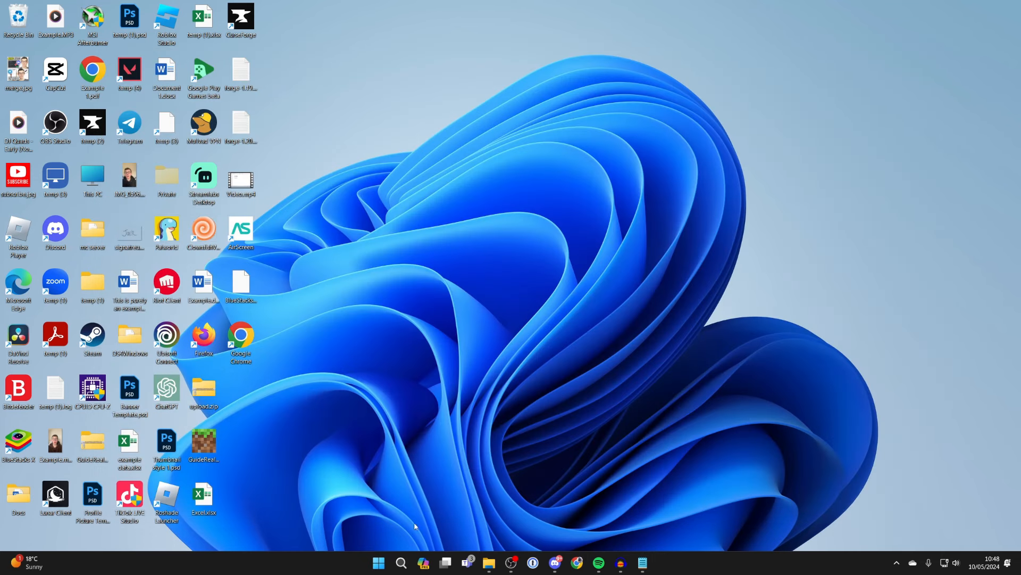
In Start's All apps list, scroll down and expand the EA folder to open its tools.
left_click(378, 562)
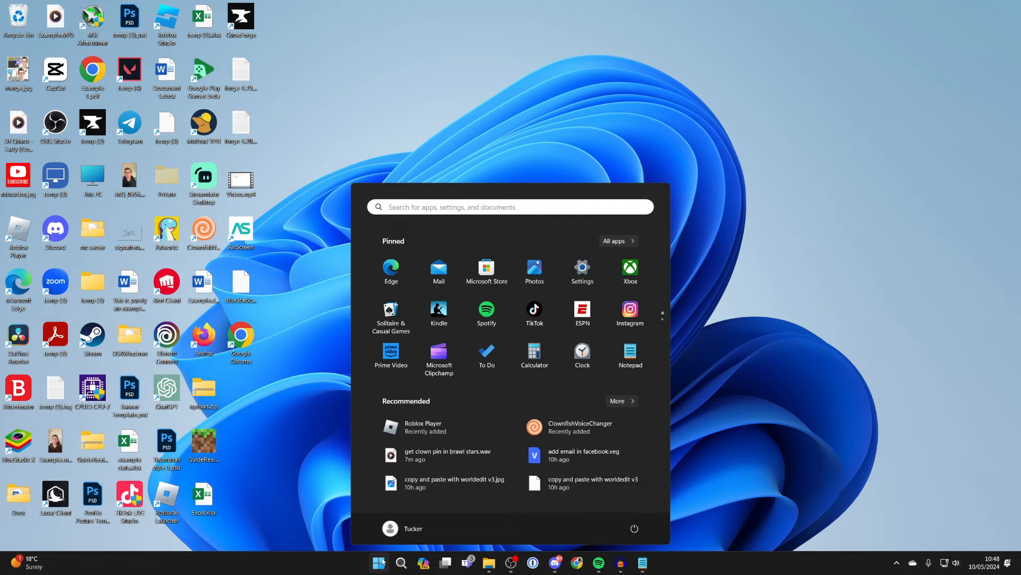
left_click(615, 241)
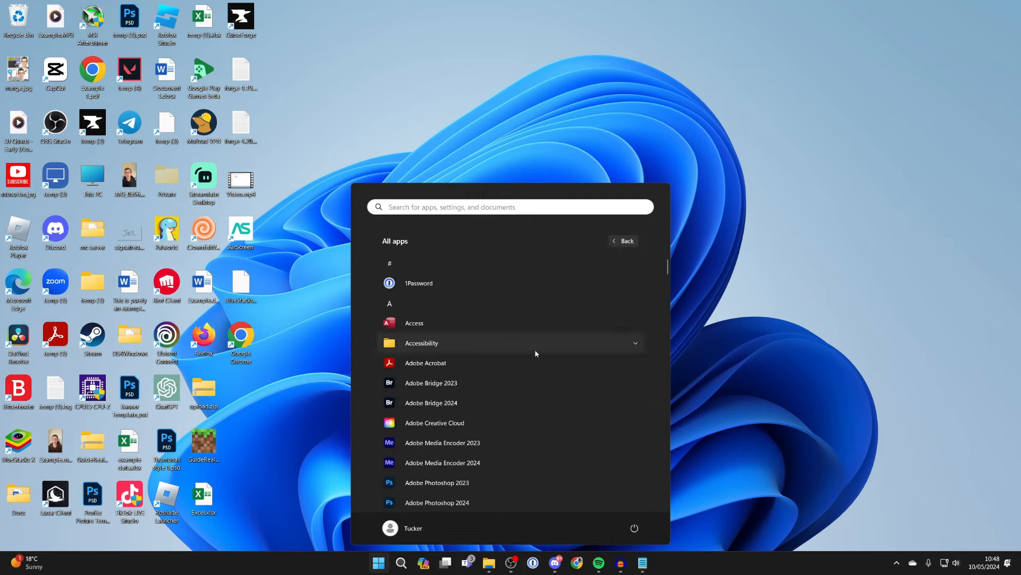
scroll("down", 3)
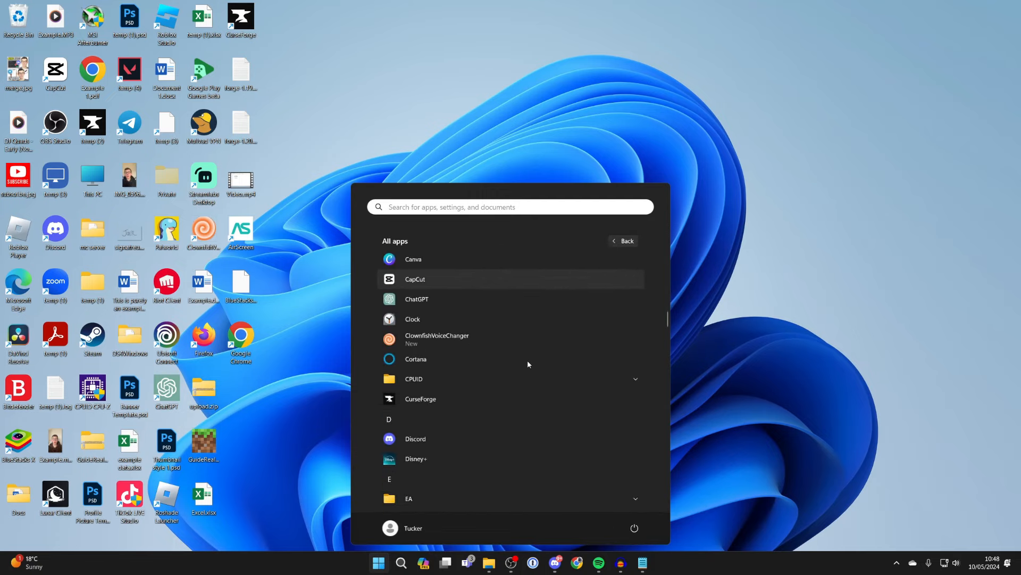
scroll("down", 3)
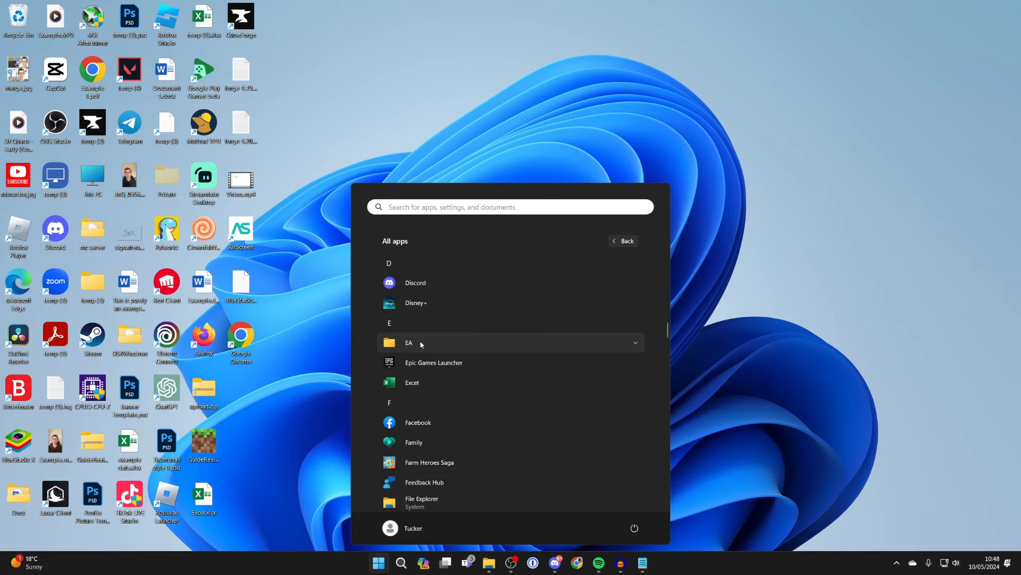
left_click(409, 342)
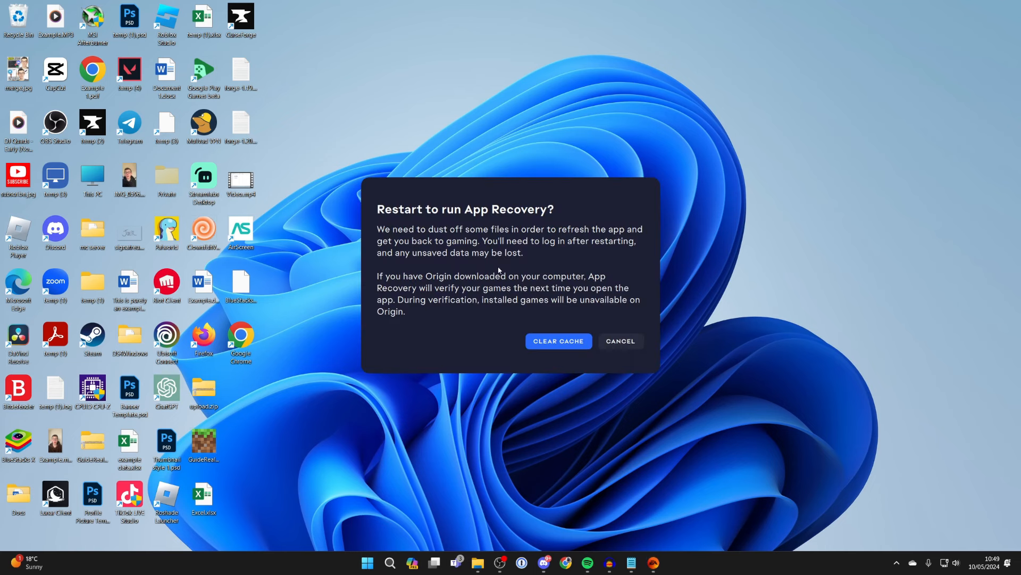
mouse_move(558, 340)
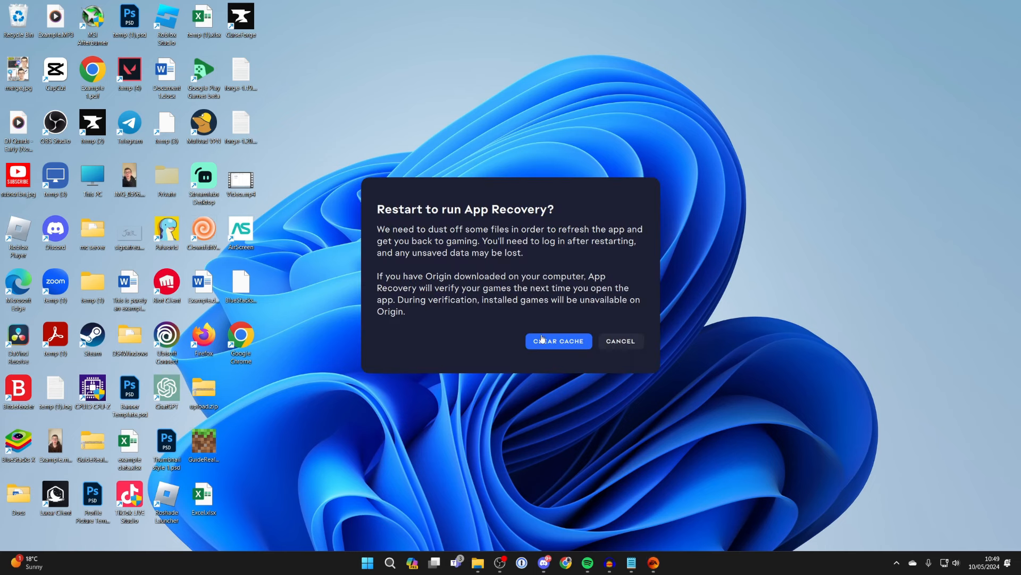
Clear the EA app cache in App Recovery, let EA relaunch, then close it.
left_click(558, 341)
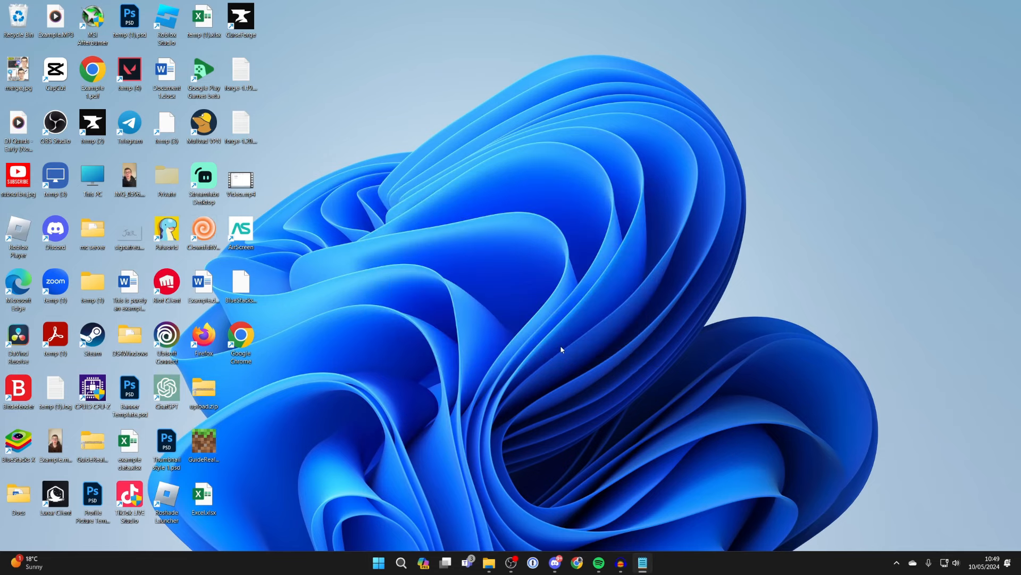
left_click(653, 563)
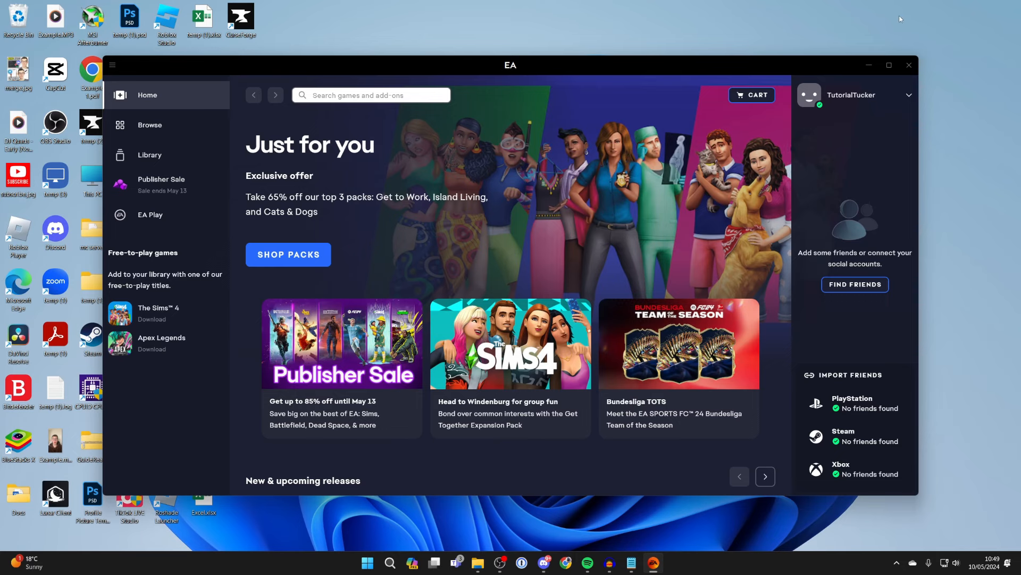
mouse_move(910, 66)
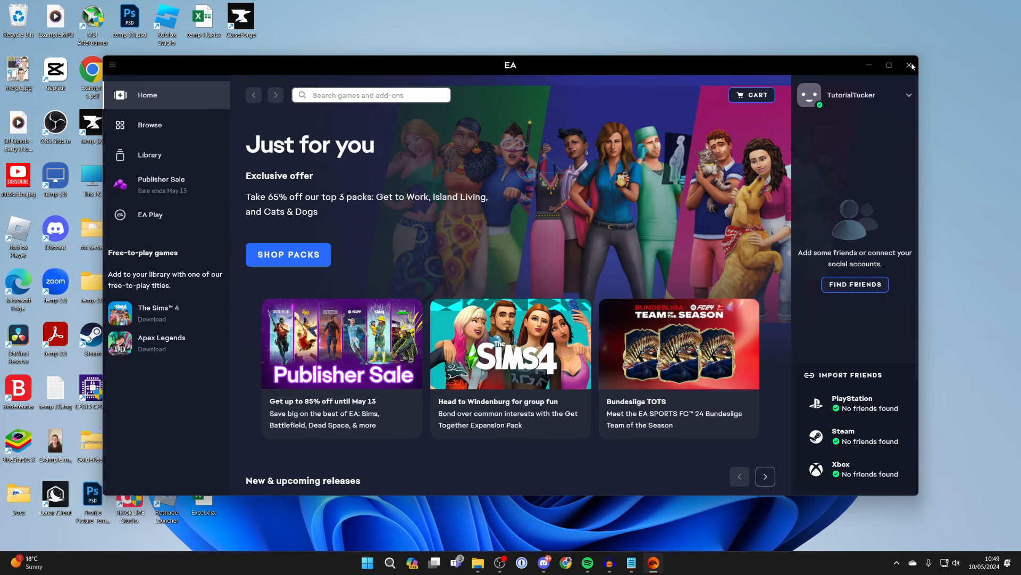
left_click(910, 65)
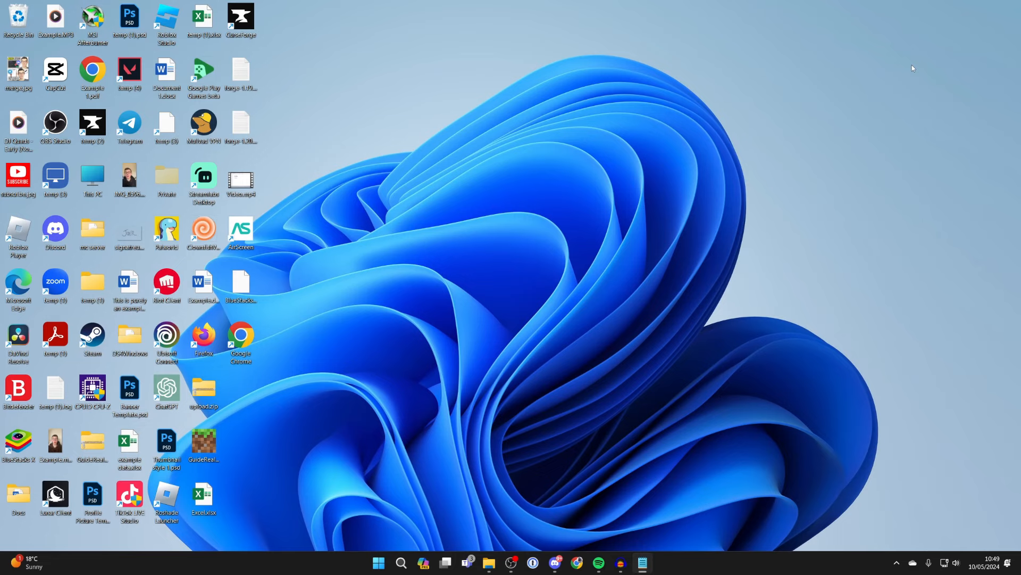
mouse_move(494, 309)
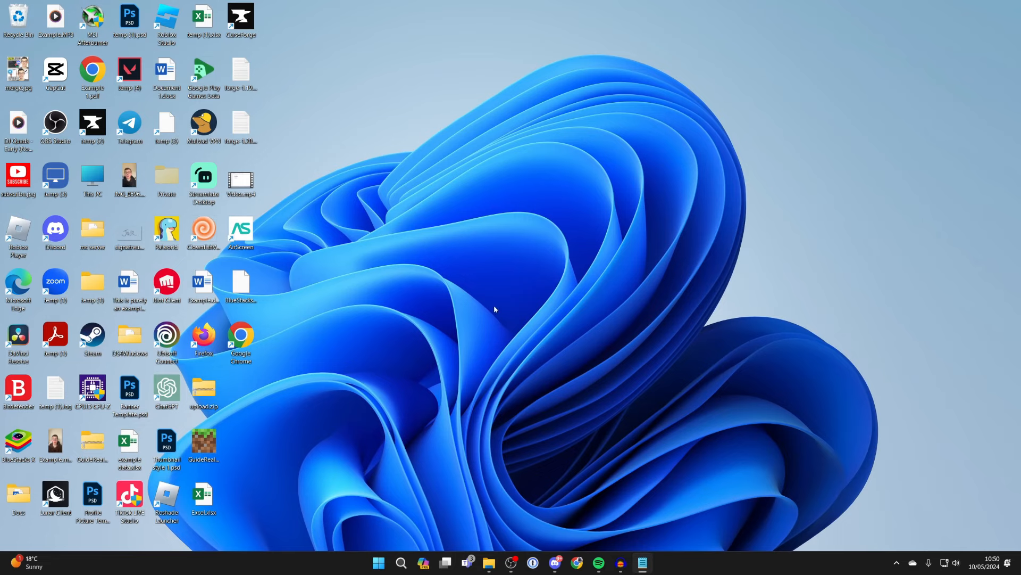
left_click(379, 563)
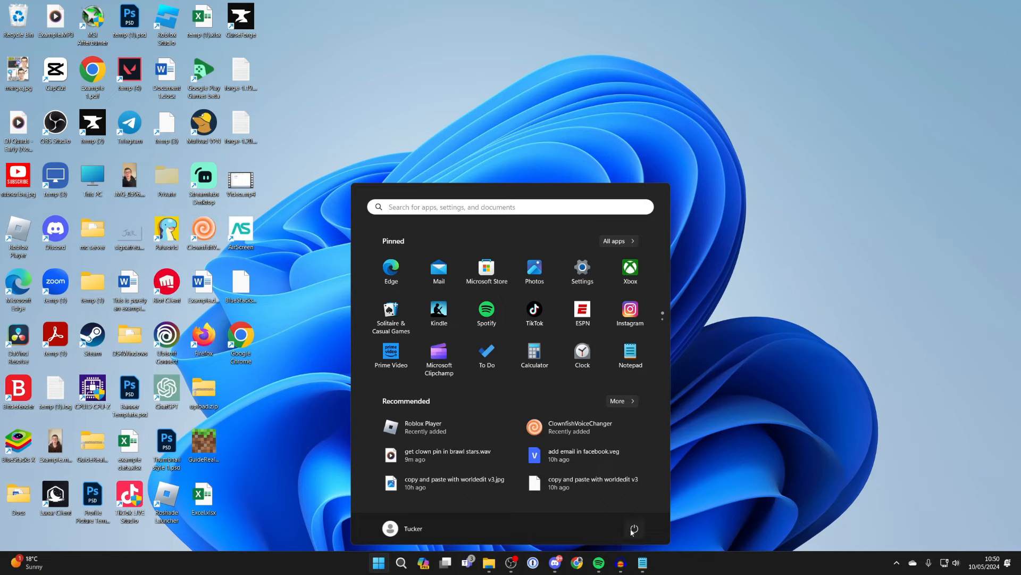
left_click(633, 528)
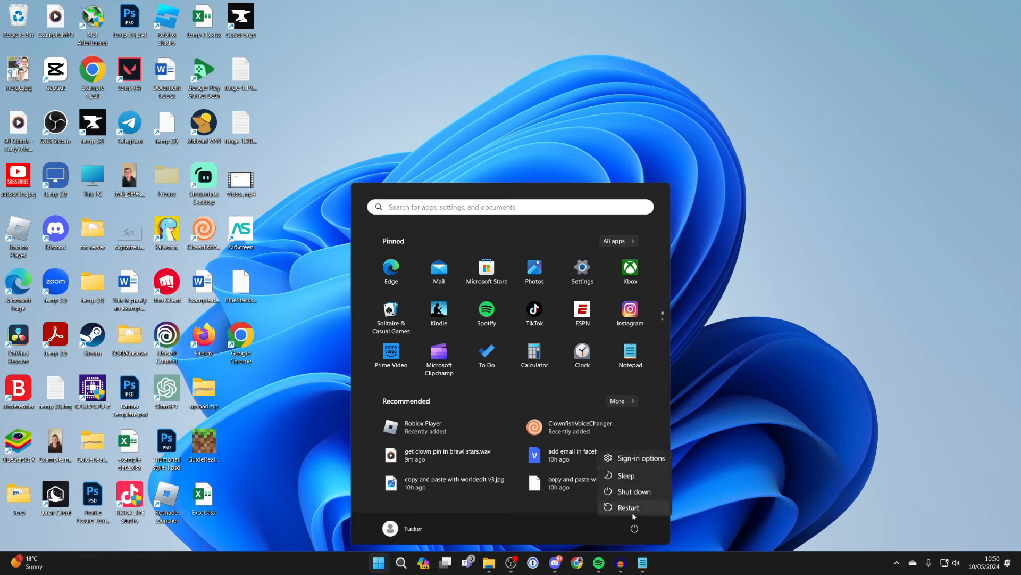
mouse_move(760, 402)
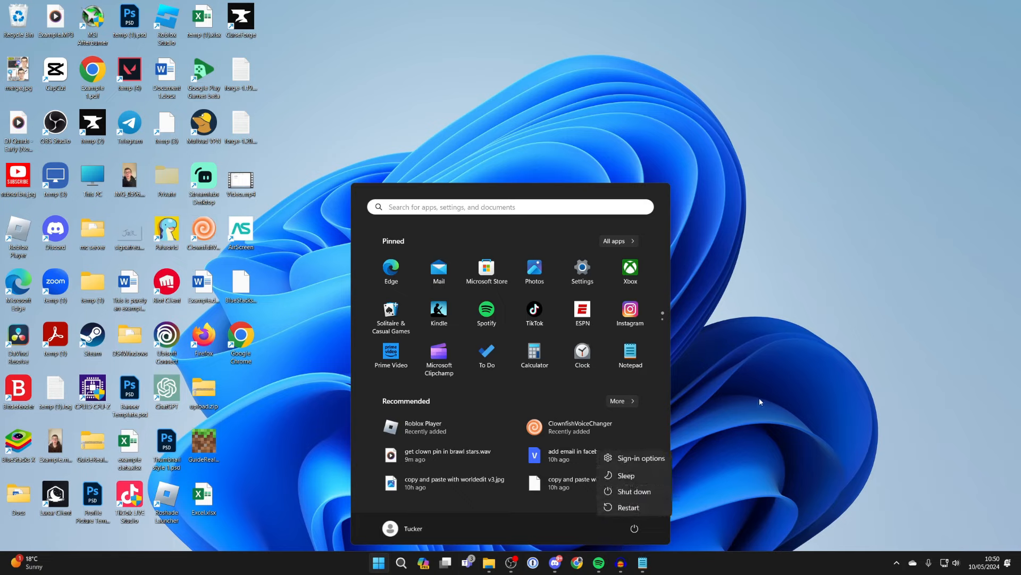
left_click(760, 401)
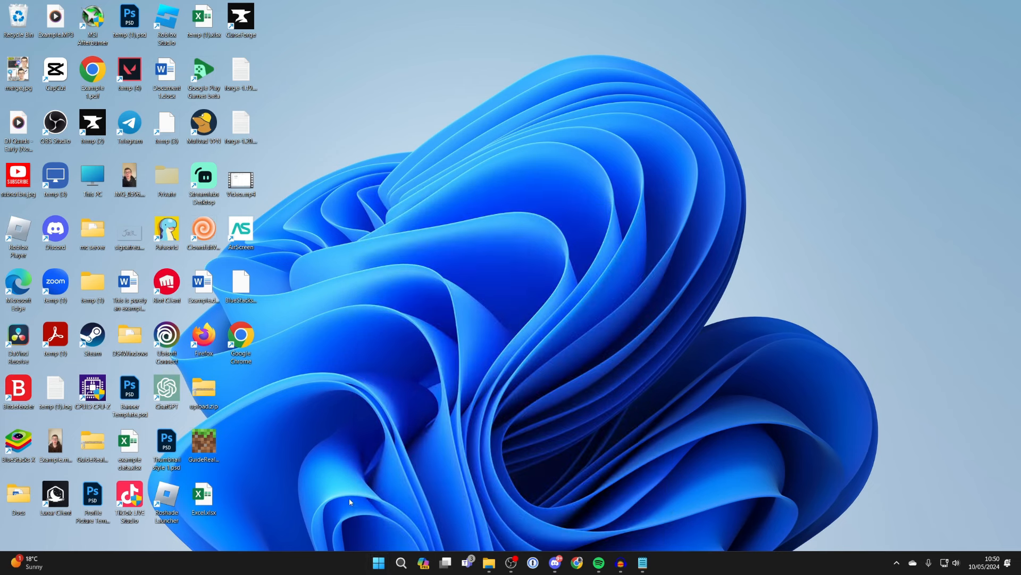
mouse_move(357, 511)
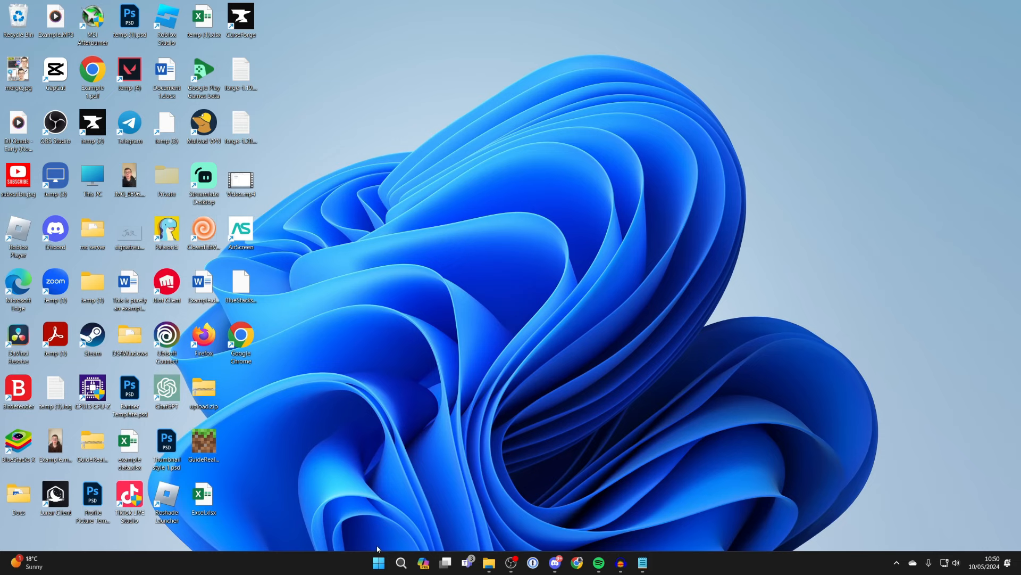
Open Windows Settings from Start and go to Apps > Installed apps.
left_click(379, 563)
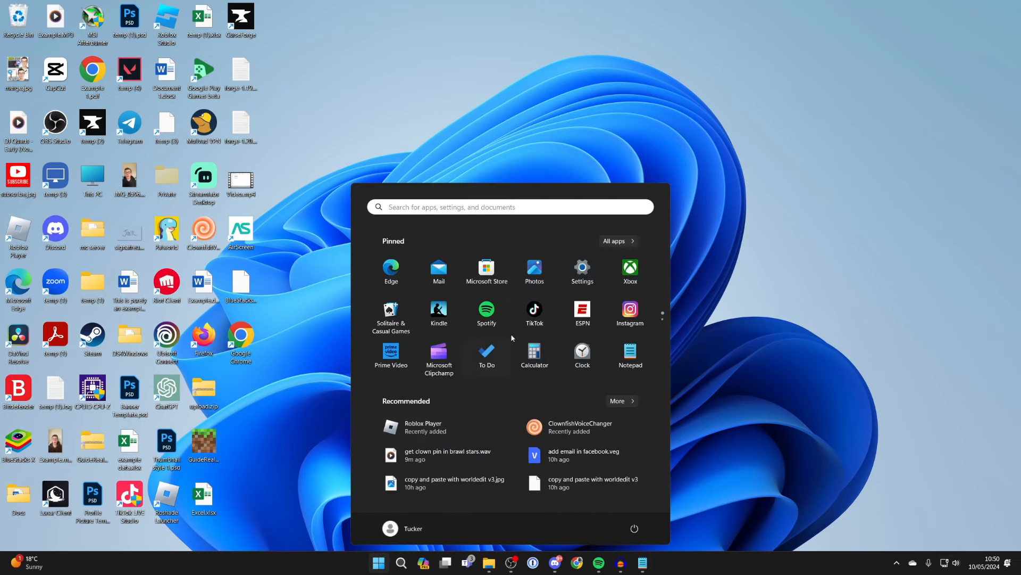
left_click(581, 267)
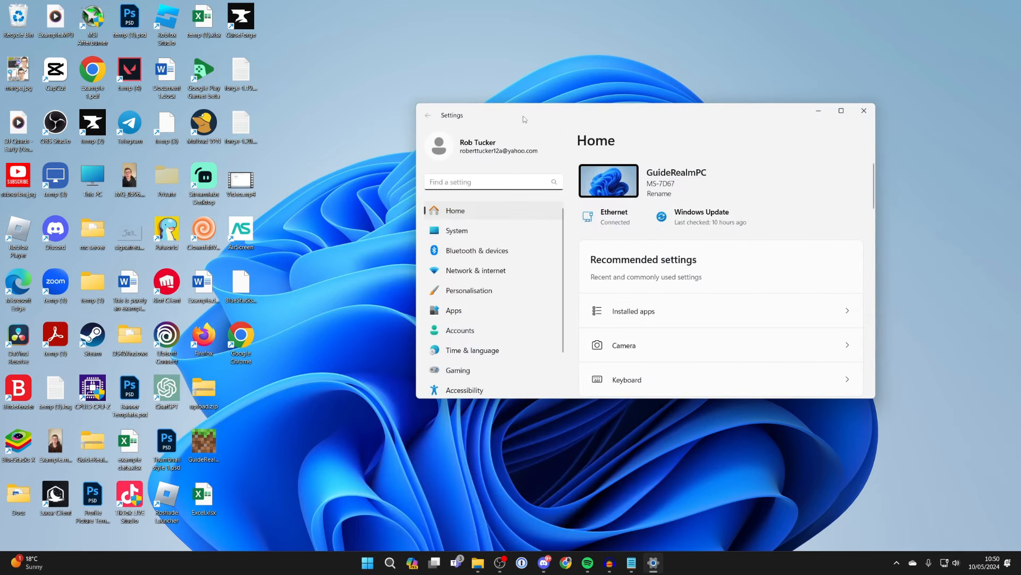
left_click(454, 310)
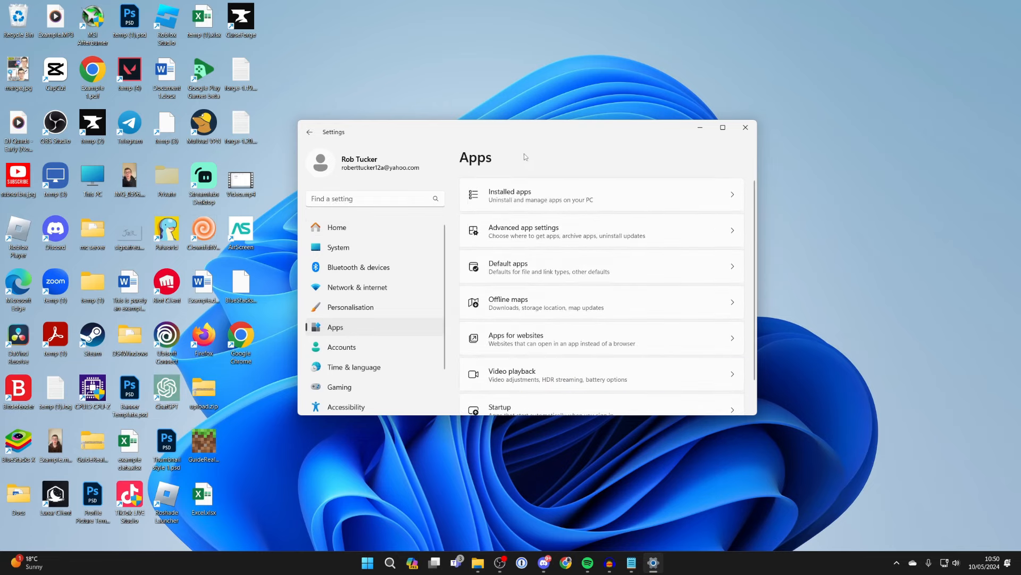
left_click(510, 195)
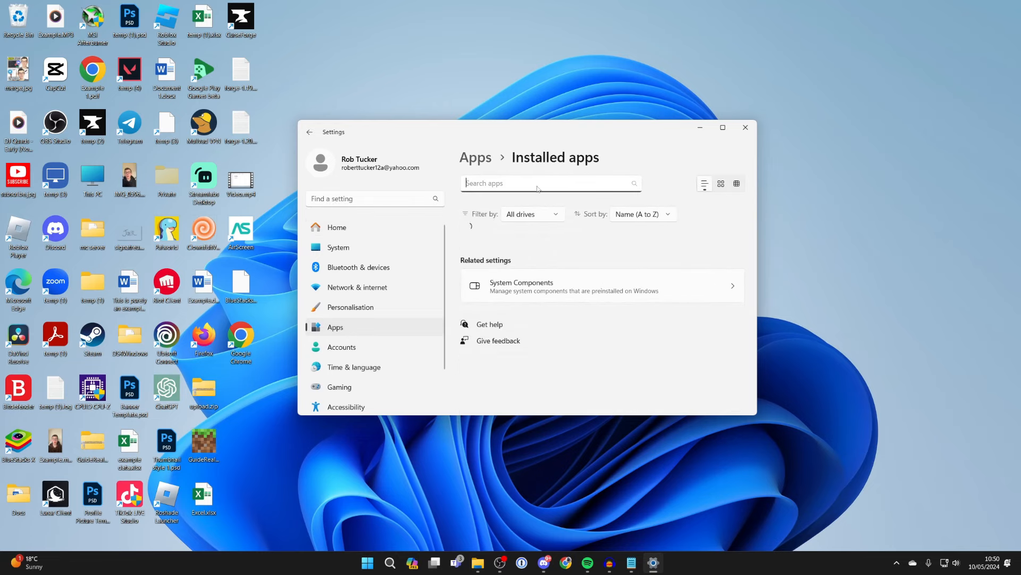
Search installed apps for 'ea' to find EA app's uninstall option, then close Settings.
type("ea")
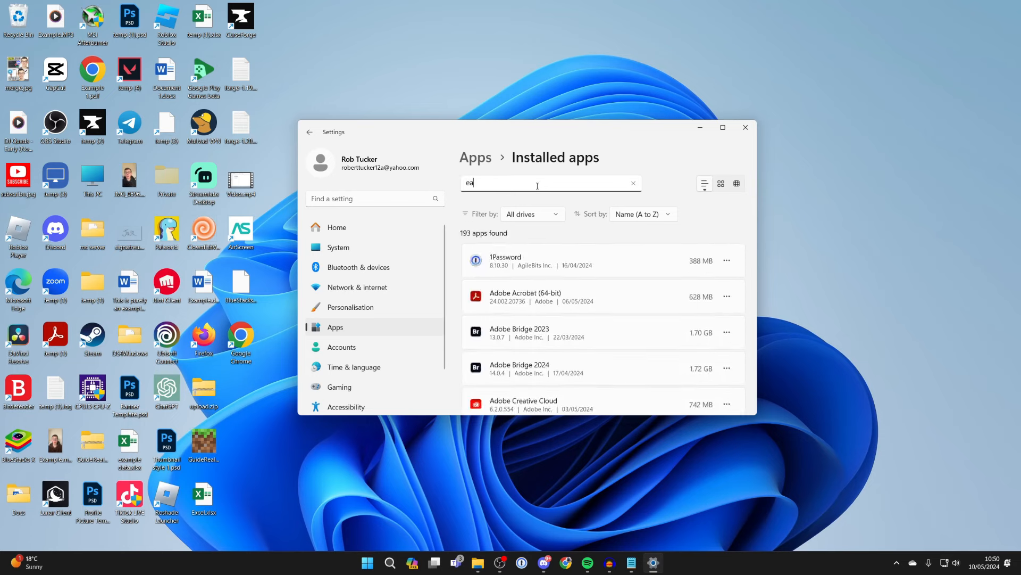
type("a")
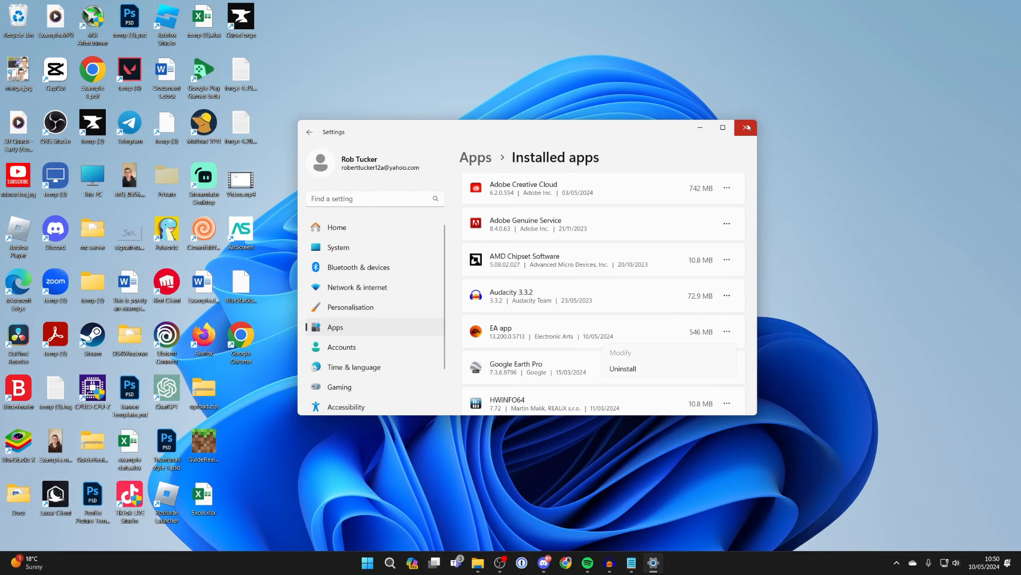
left_click(746, 127)
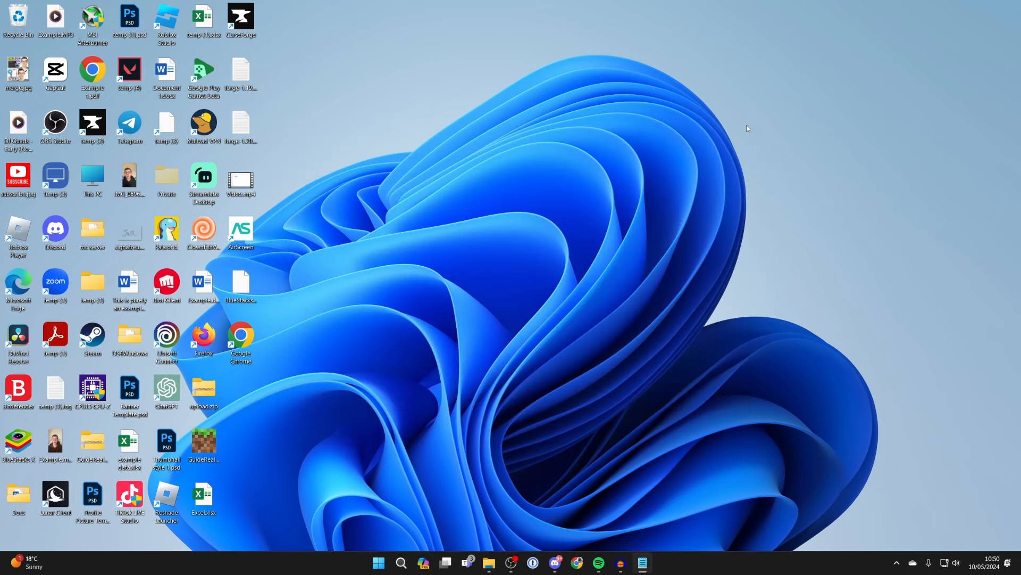